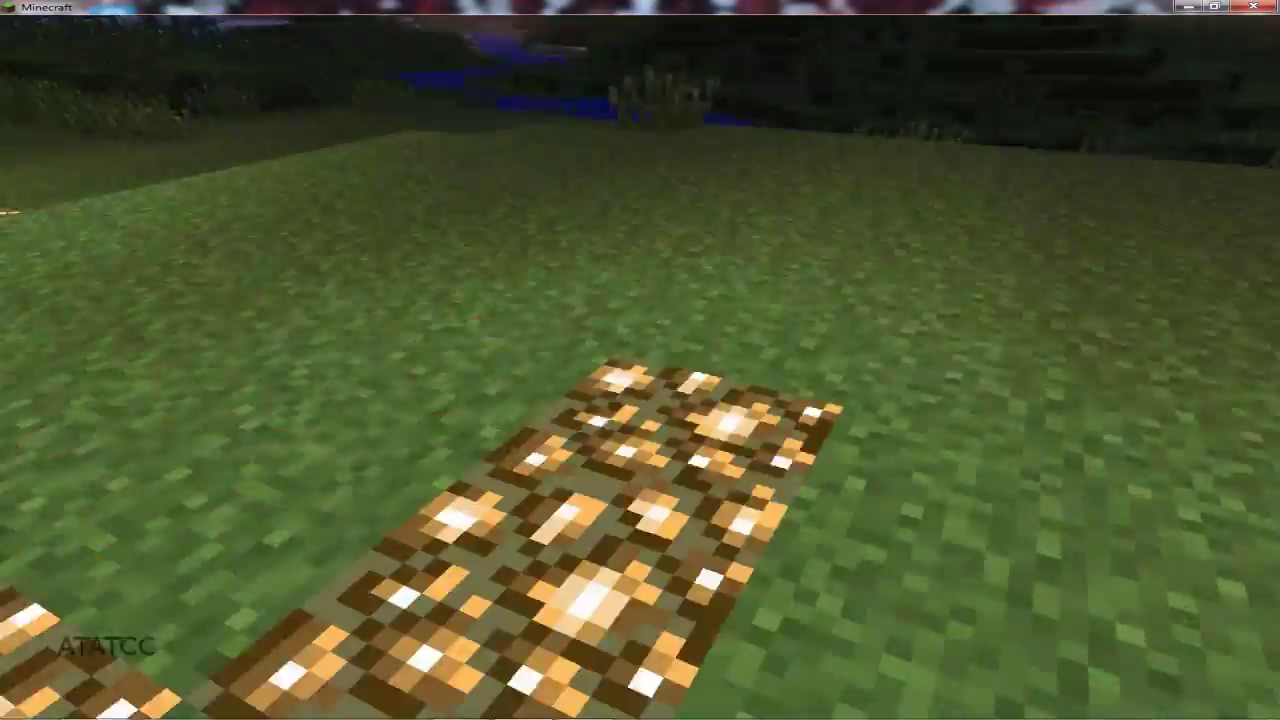
{"action": "mouse_move", "coordinate": [640, 360]}
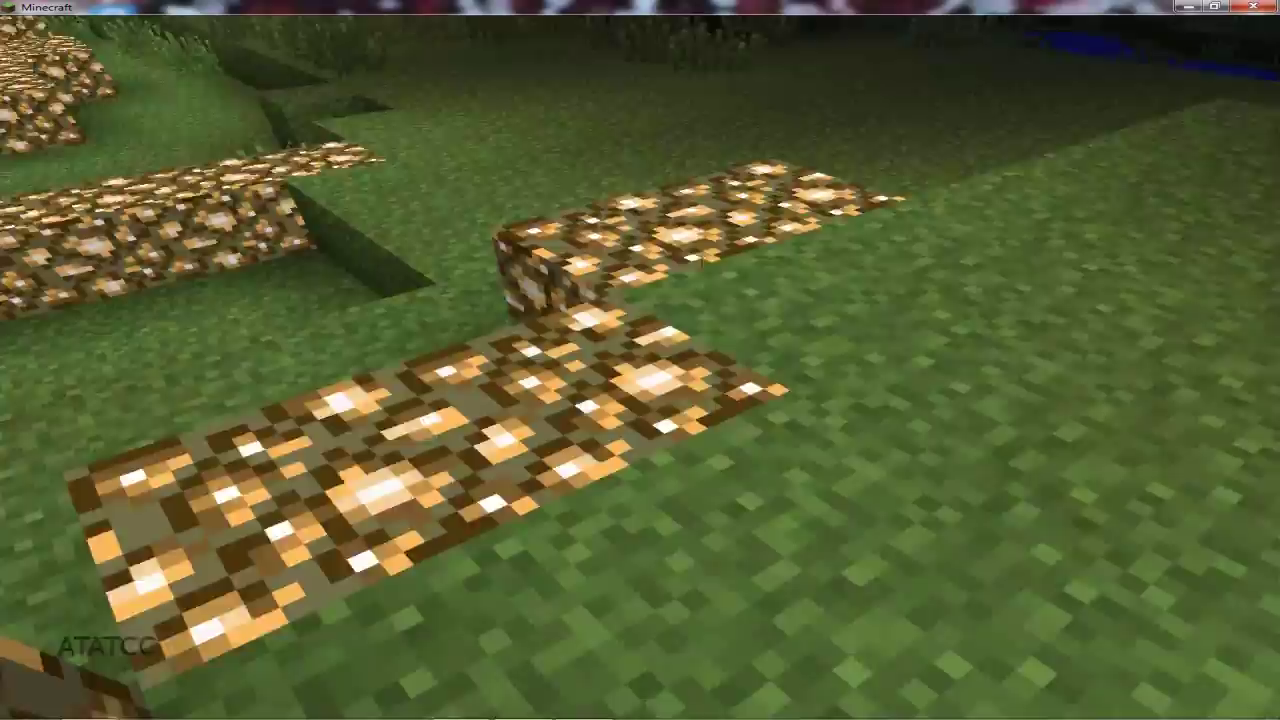
{"action": "mouse_move", "coordinate": [640, 360]}
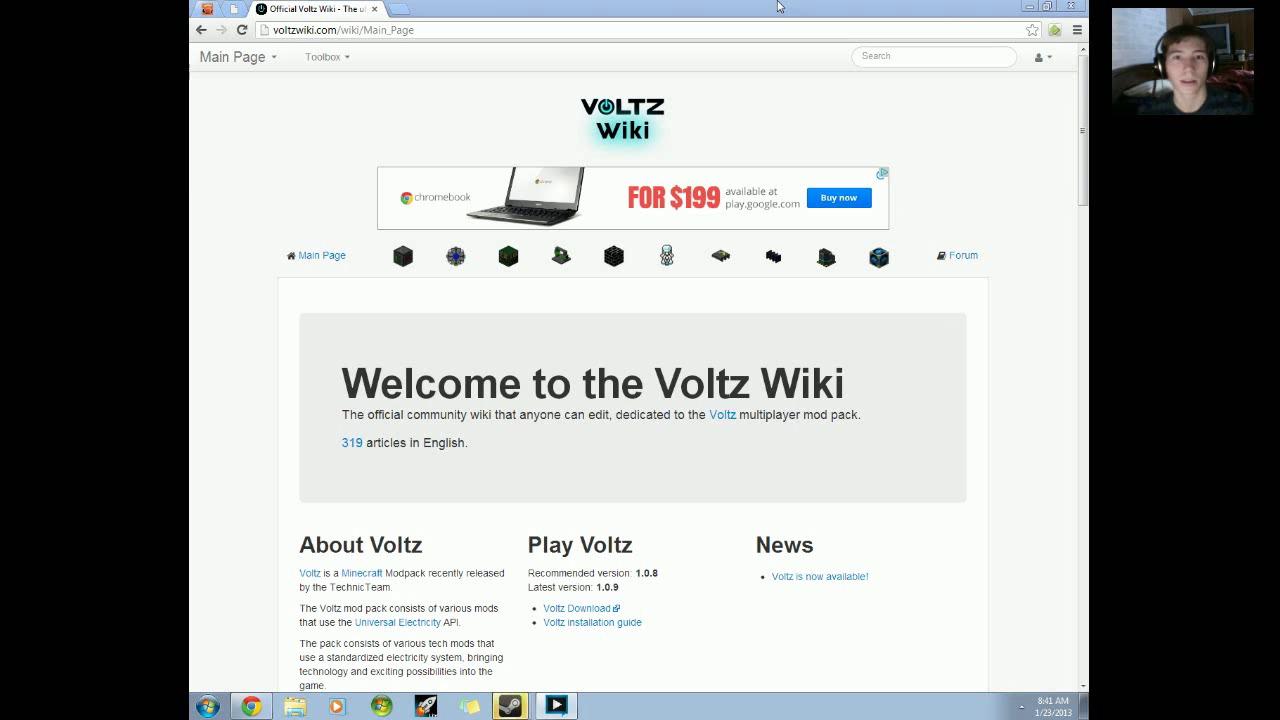
{"action": "mouse_move", "coordinate": [916, 447]}
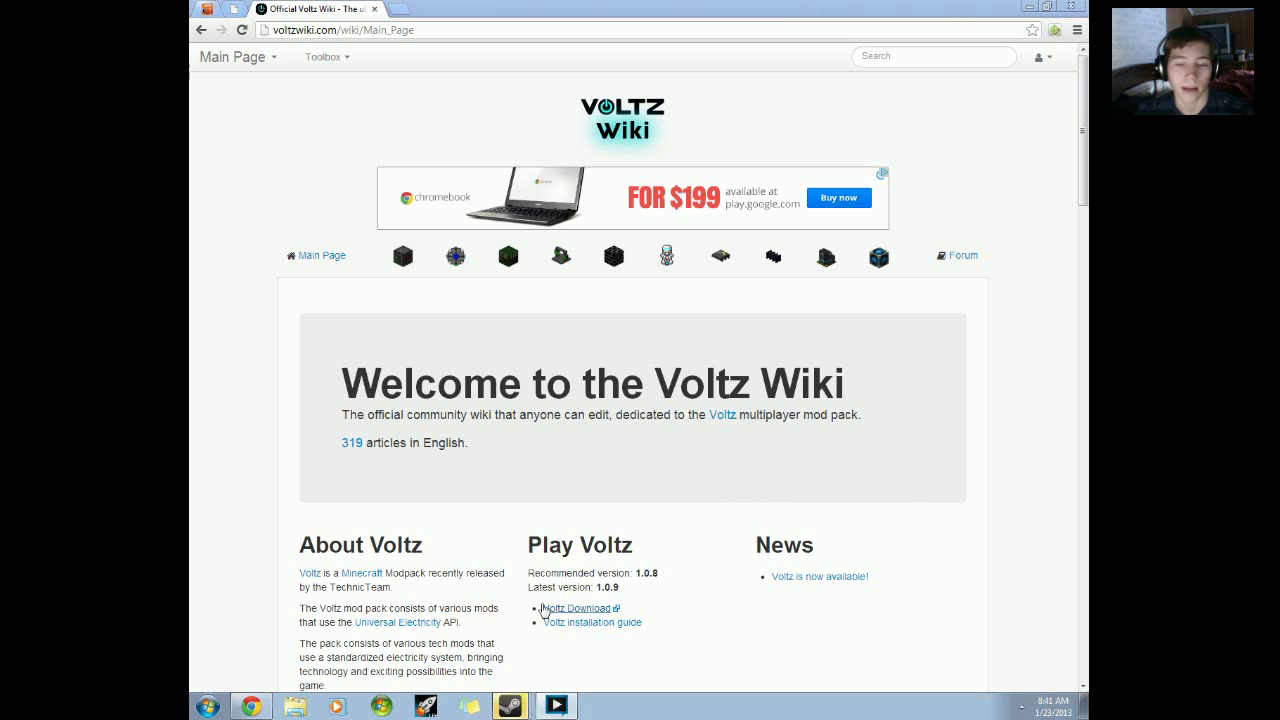
Download TechnicLauncher from the Voltz download page and save it
{"action": "left_click", "coordinate": [573, 608]}
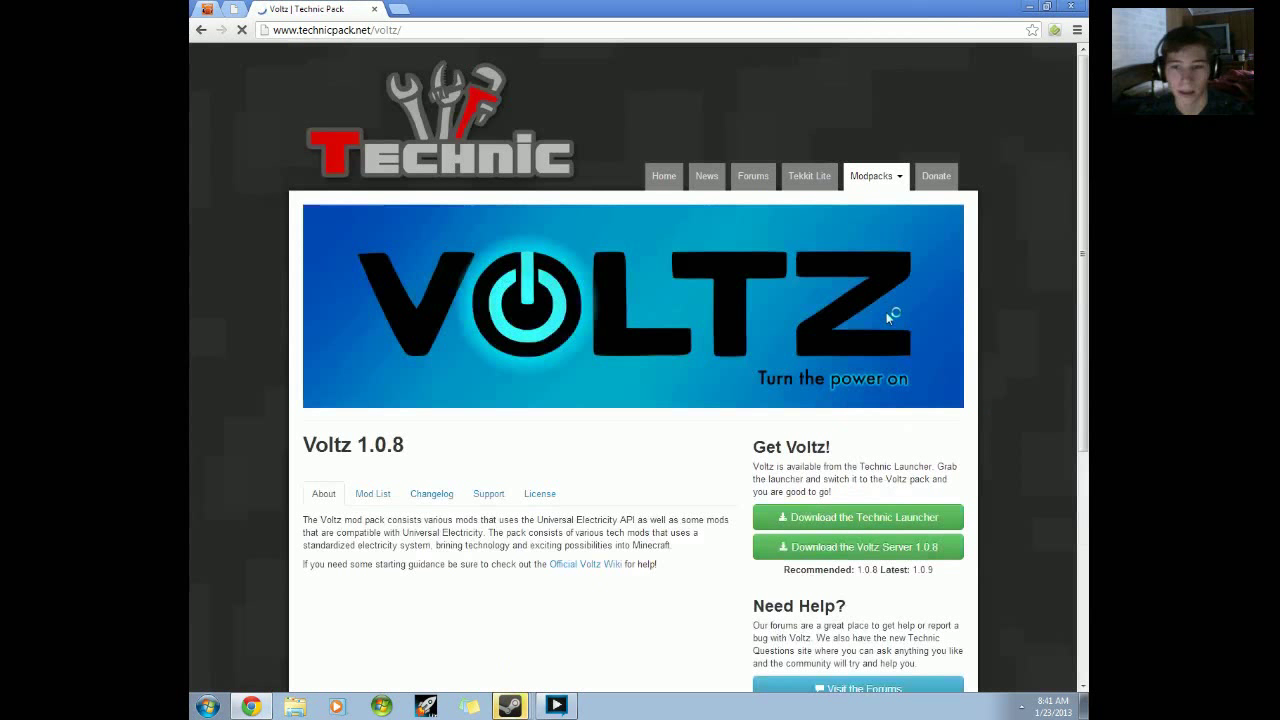
{"action": "left_click", "coordinate": [858, 517]}
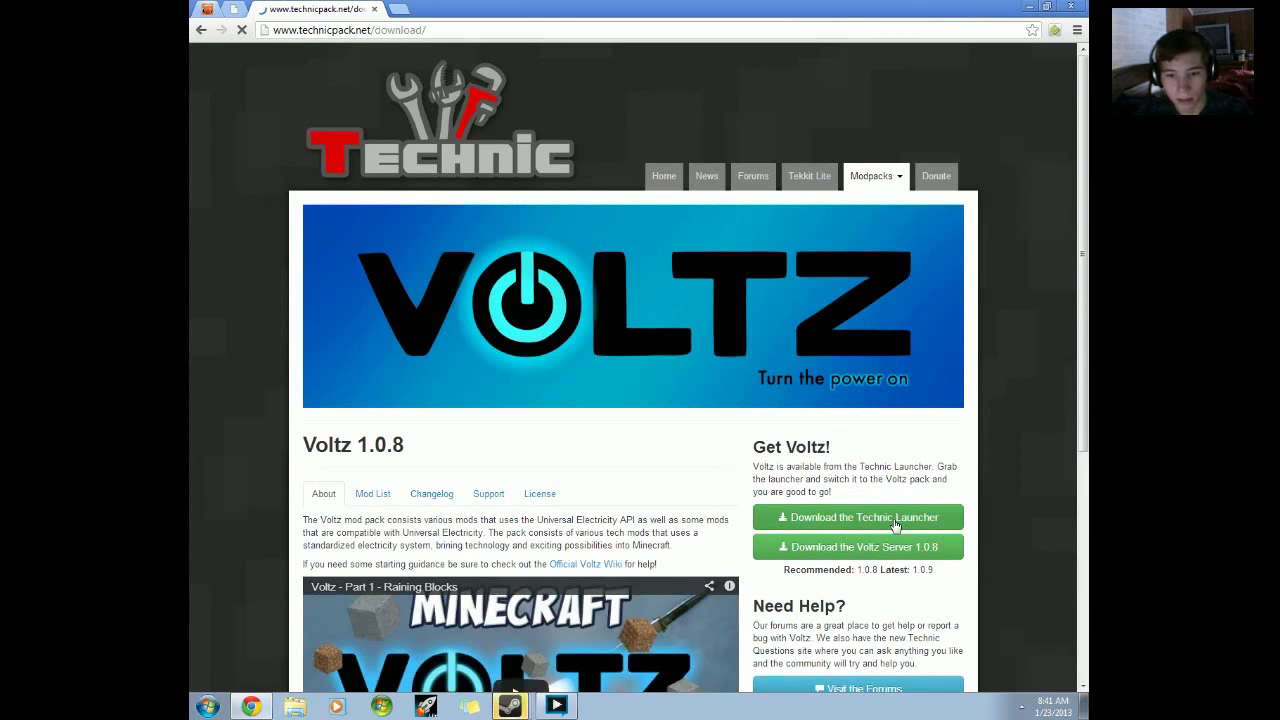
{"action": "left_click", "coordinate": [858, 517]}
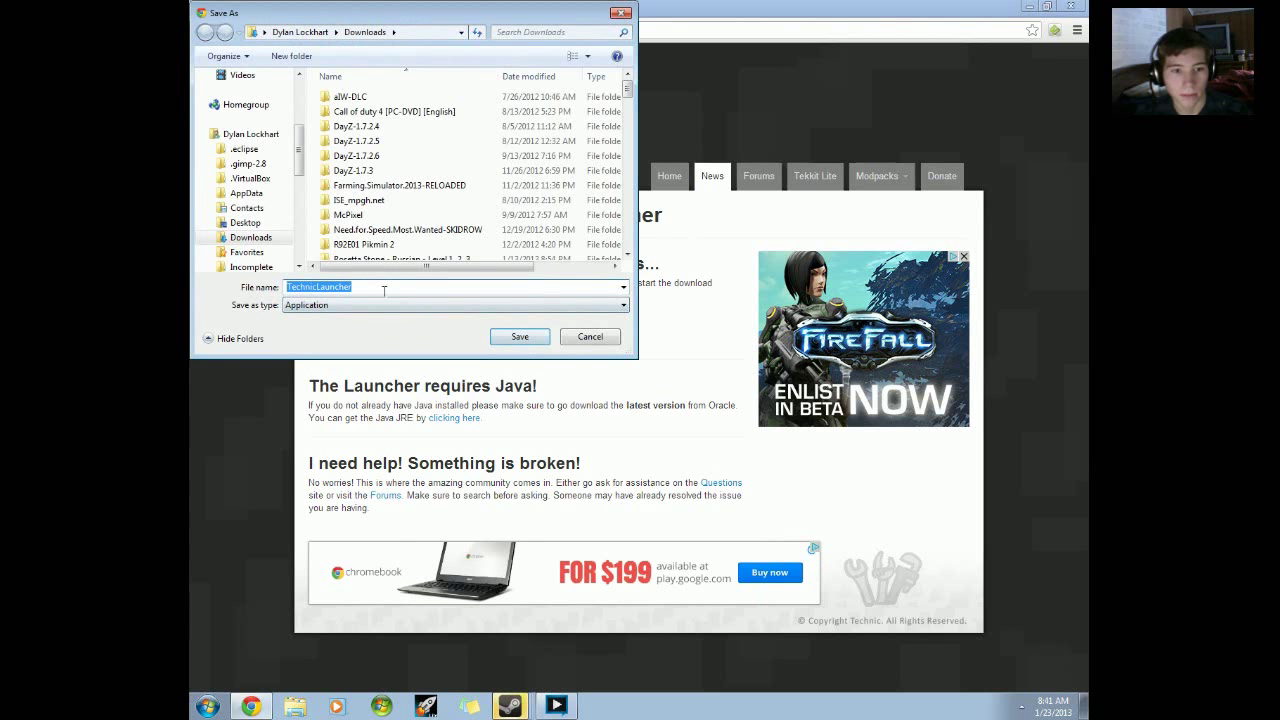
{"action": "left_click", "coordinate": [519, 336]}
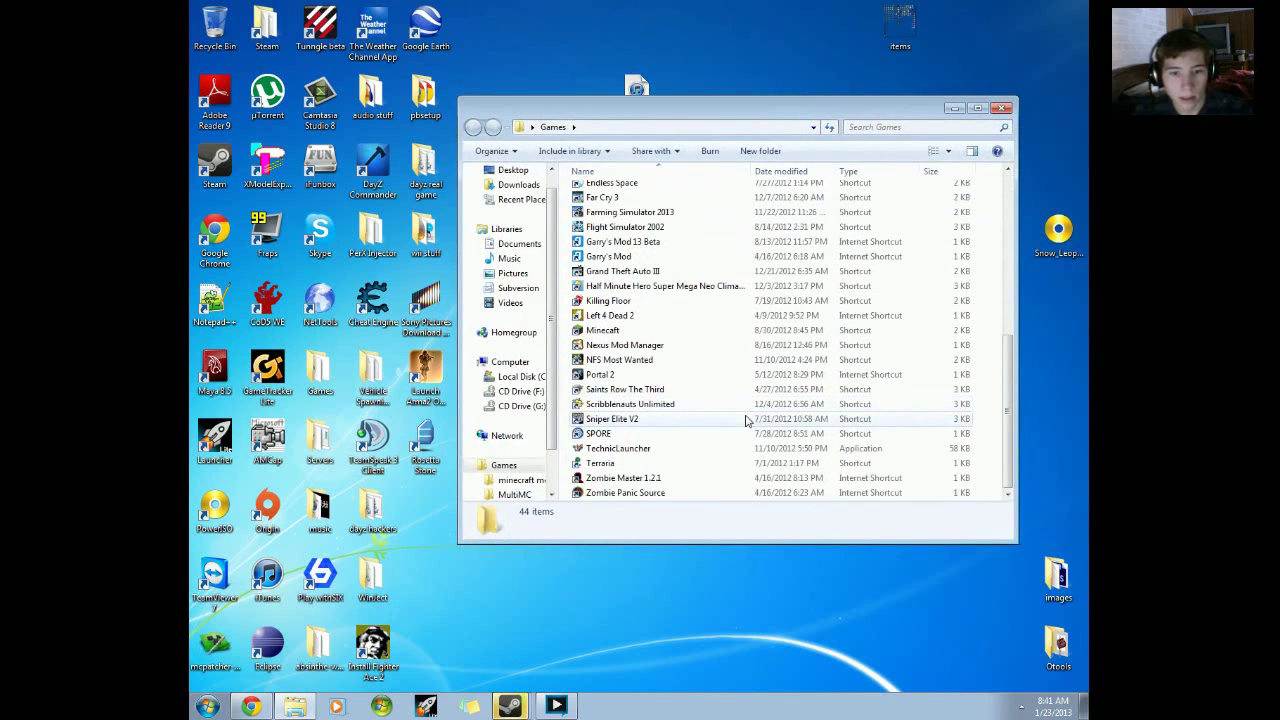
Start TechnicLauncher from the Games folder
{"action": "left_click", "coordinate": [618, 448]}
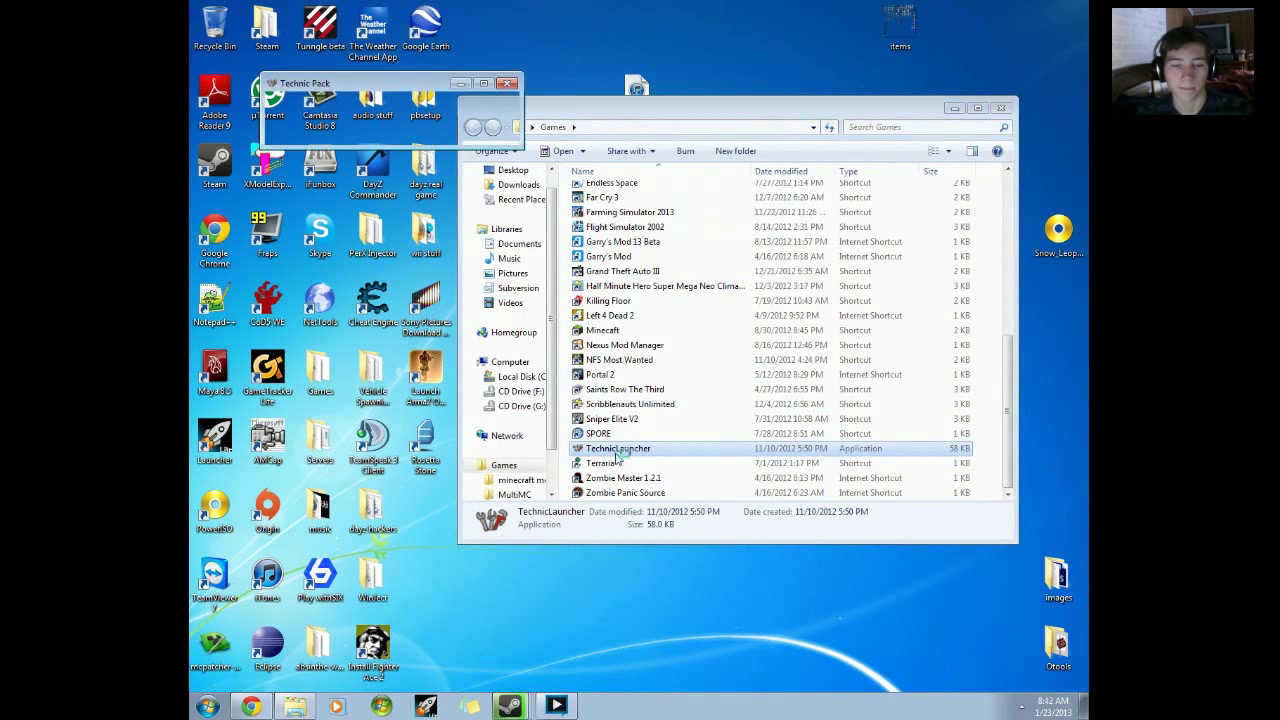
{"action": "double_click", "coordinate": [618, 448]}
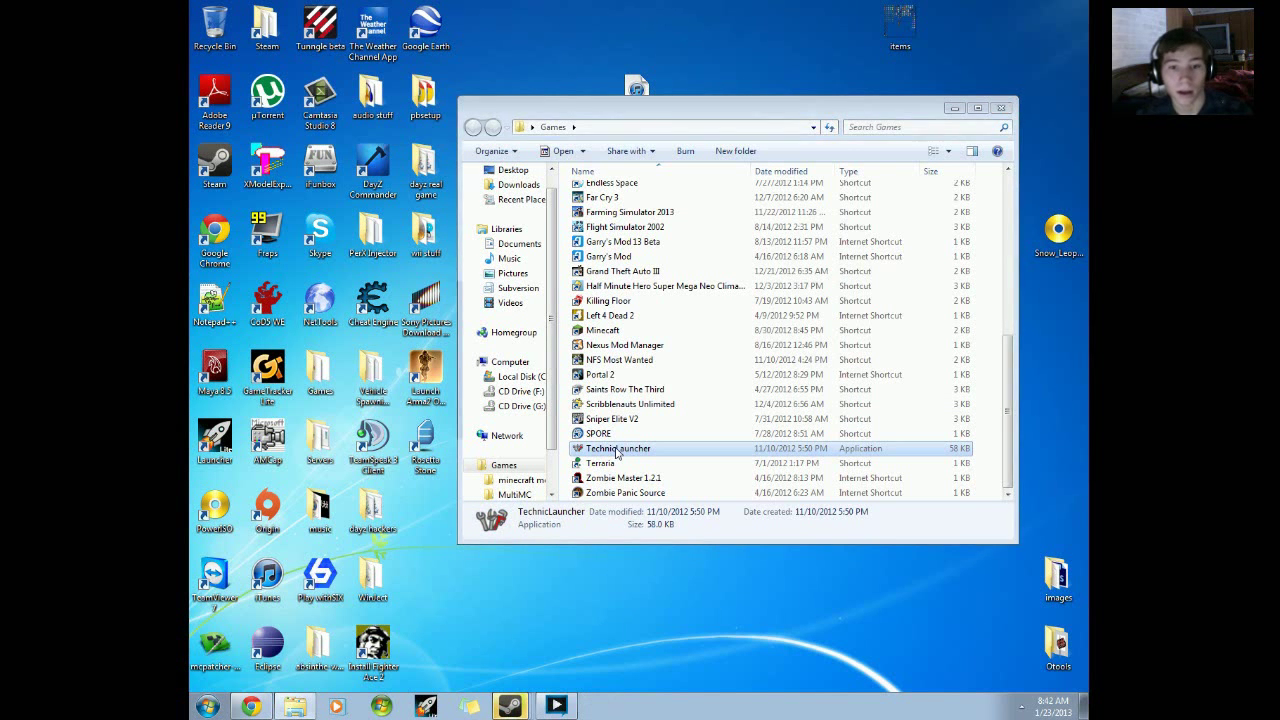
{"action": "double_click", "coordinate": [618, 448]}
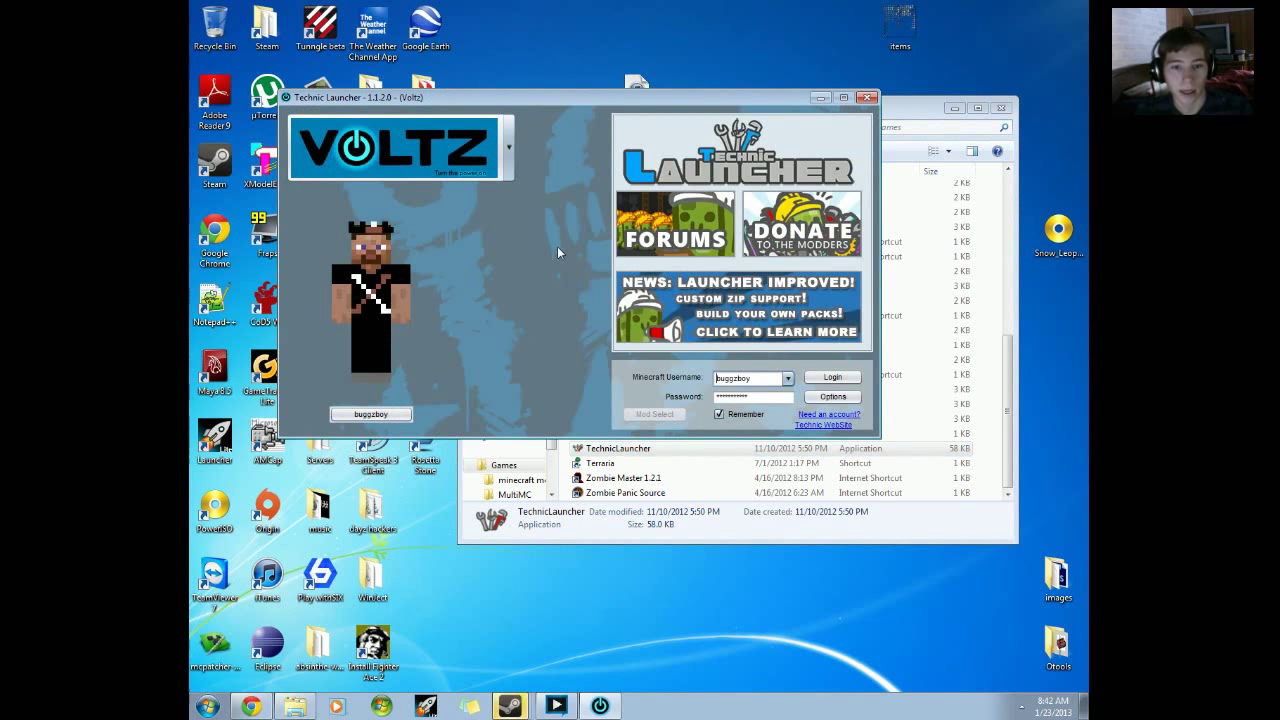
{"action": "left_click", "coordinate": [745, 378]}
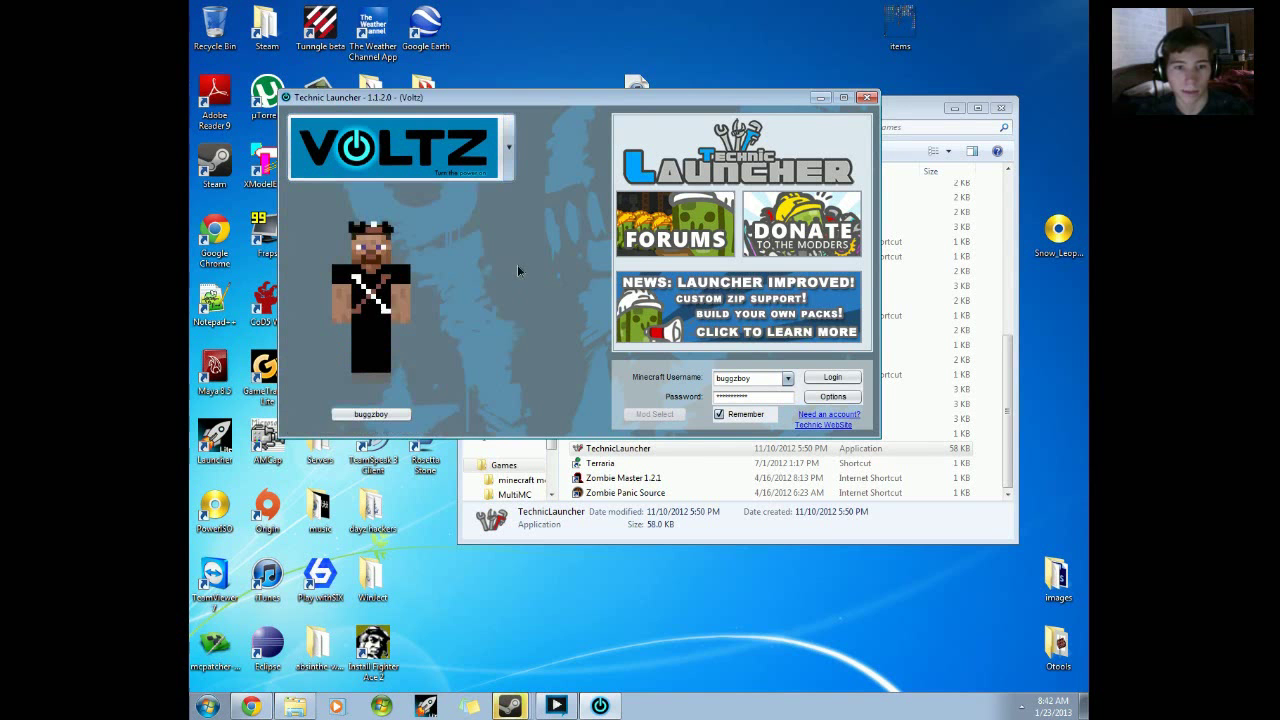
{"action": "left_click", "coordinate": [508, 147]}
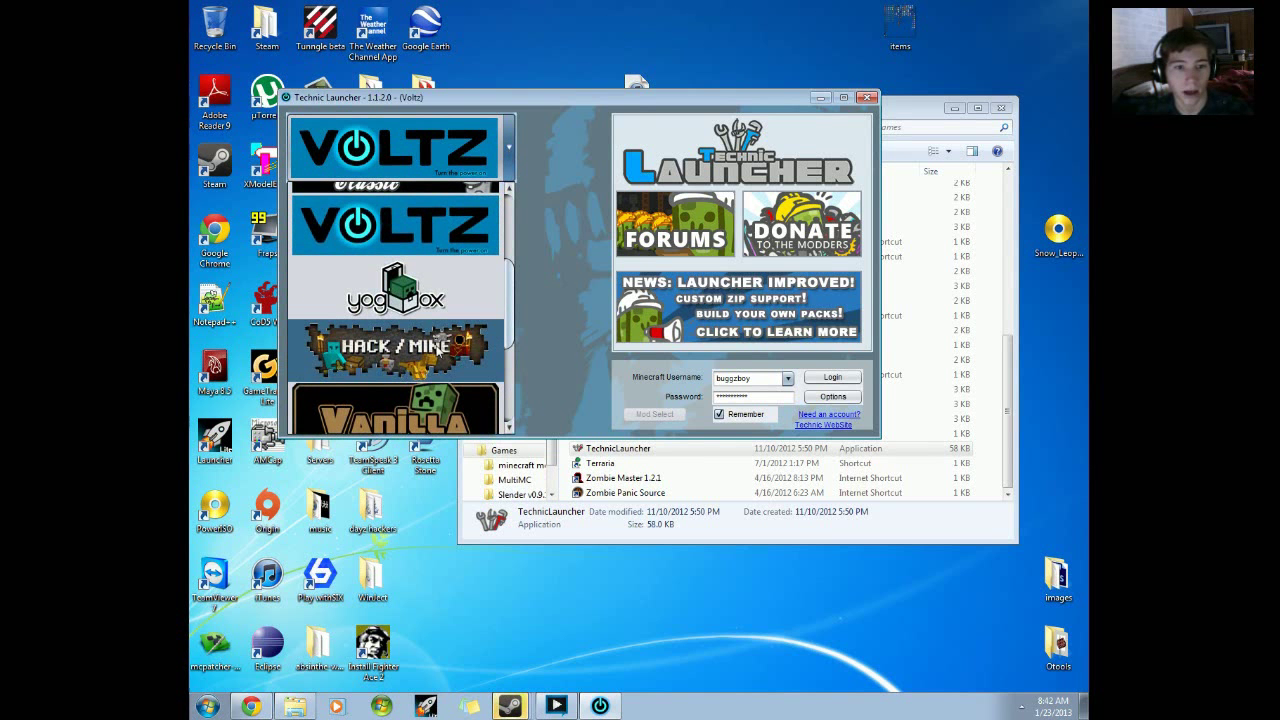
{"action": "left_click", "coordinate": [397, 295]}
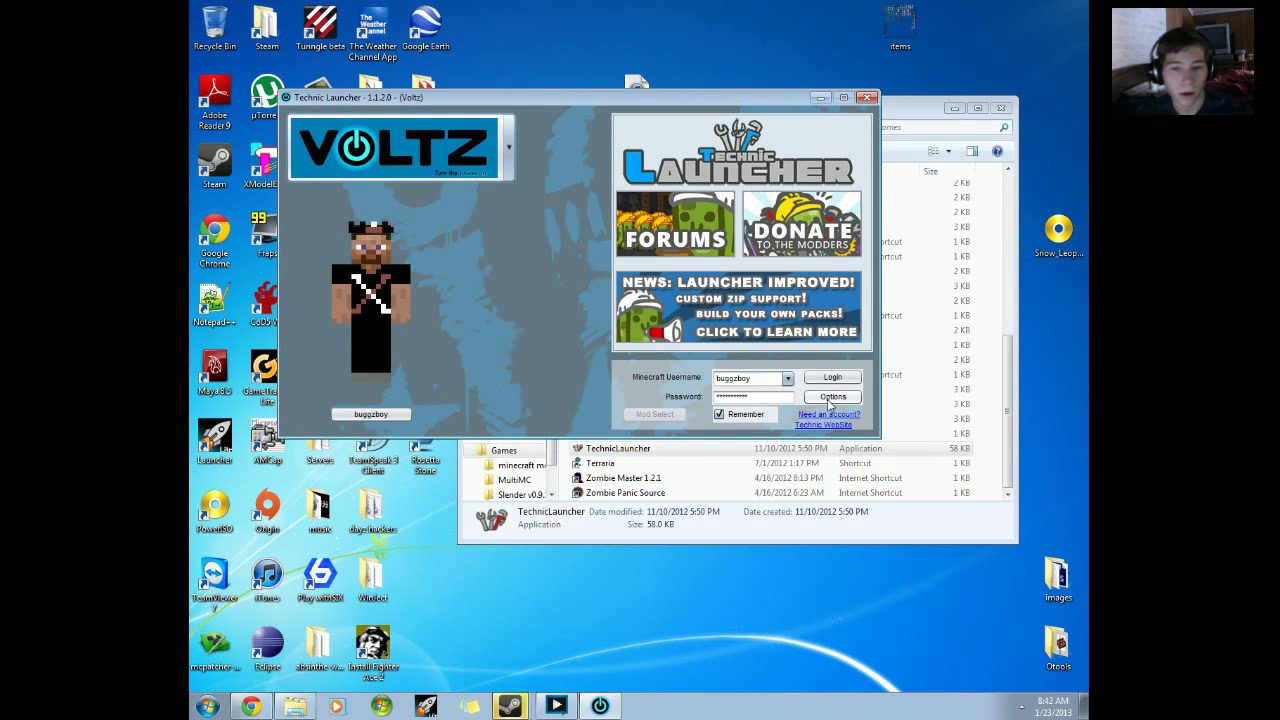
{"action": "left_click", "coordinate": [832, 396]}
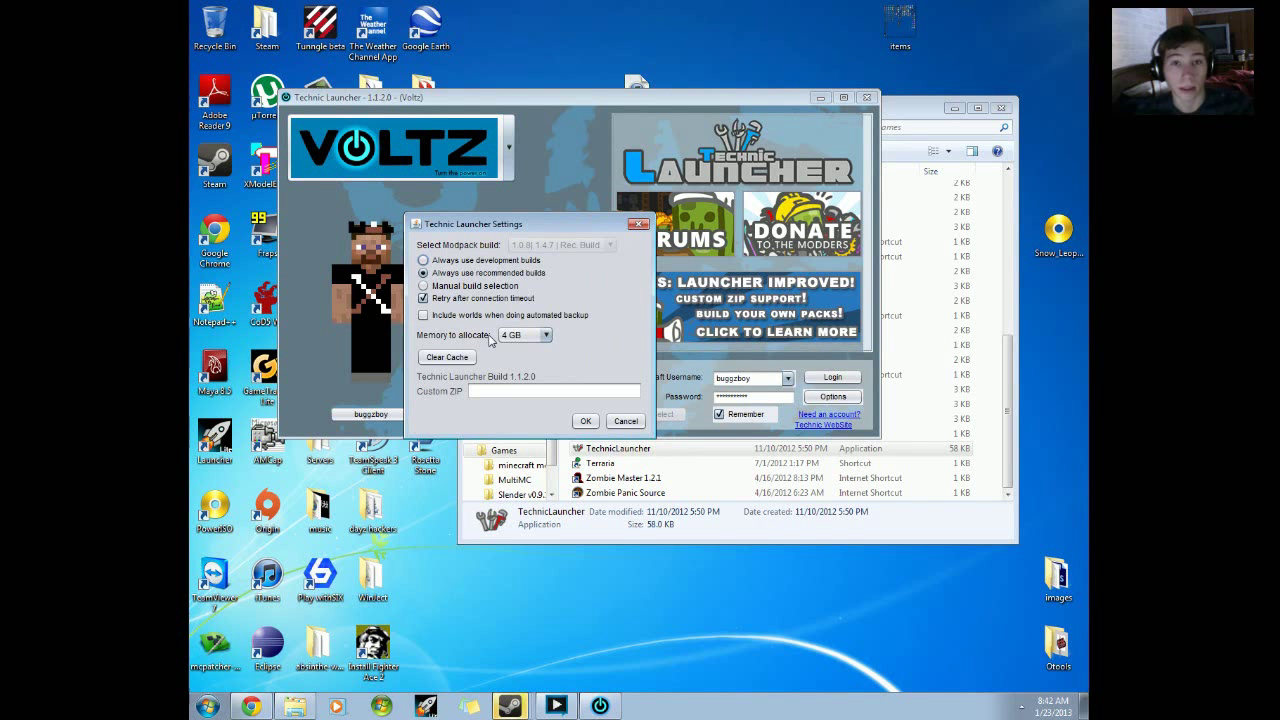
{"action": "left_click", "coordinate": [546, 334]}
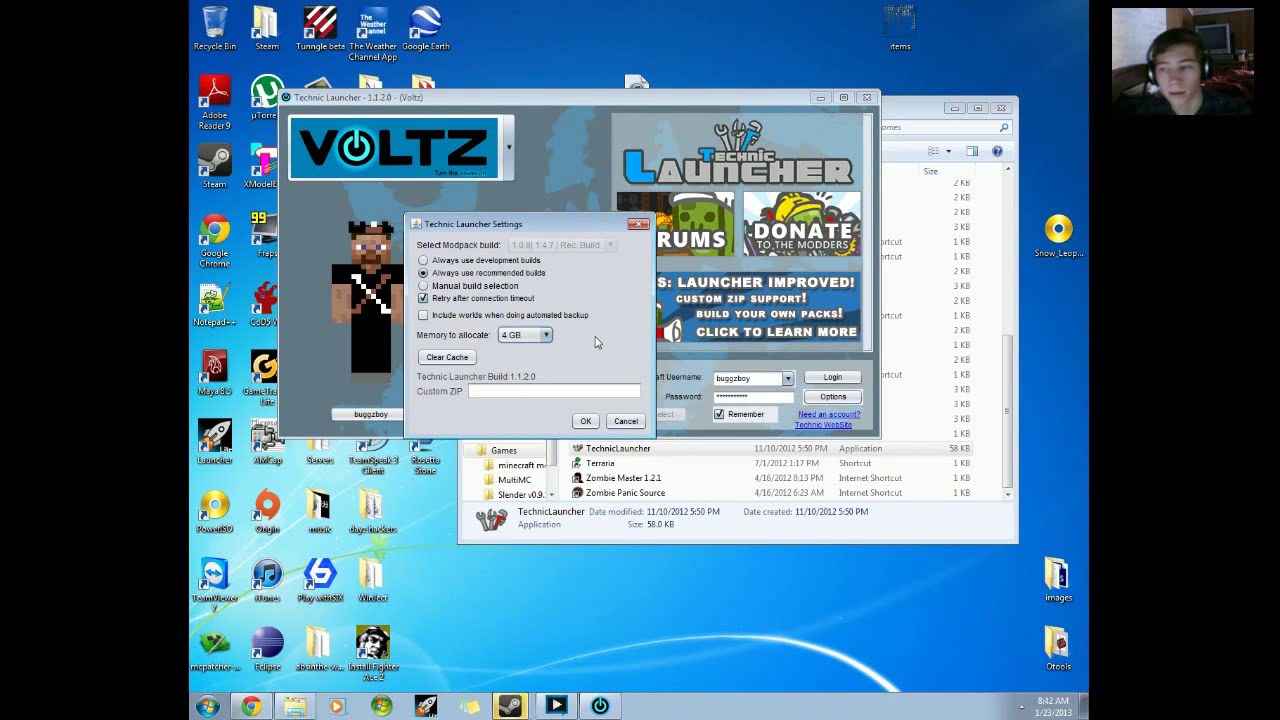
{"action": "left_click", "coordinate": [545, 334]}
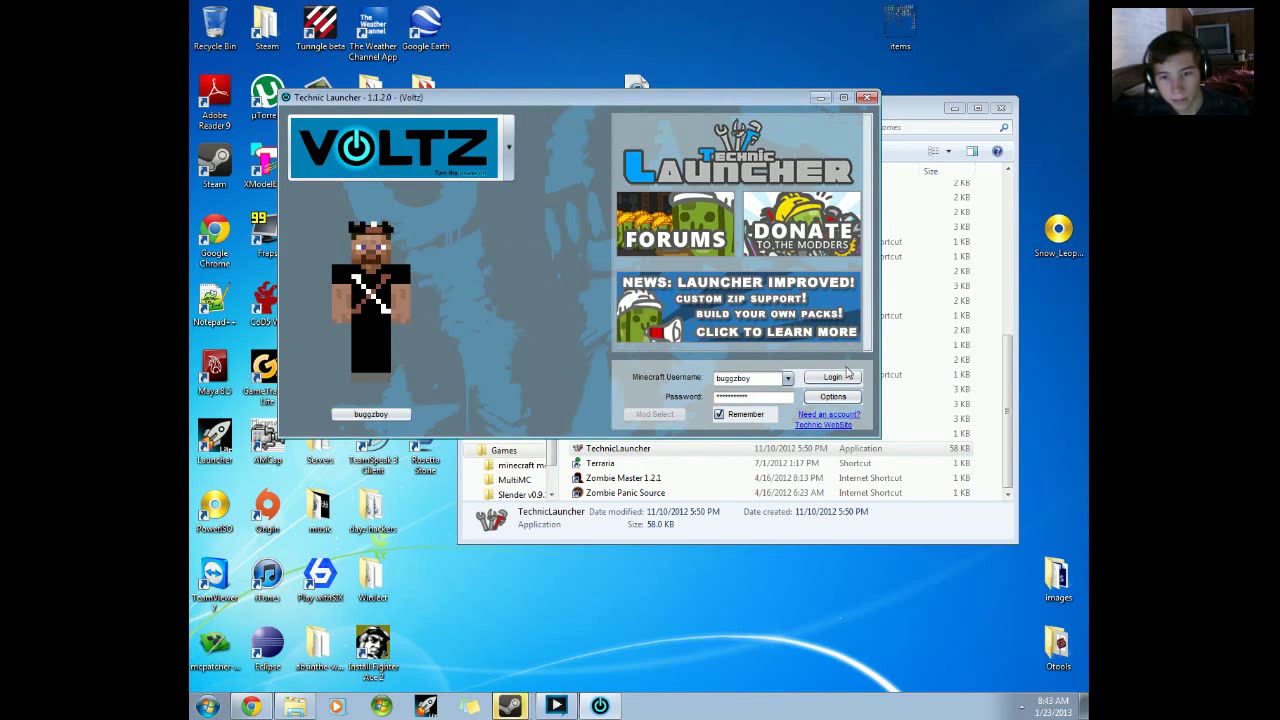
Log in to launch Voltz, dismiss the Hello popup, and maximize the game window
{"action": "left_click", "coordinate": [831, 377]}
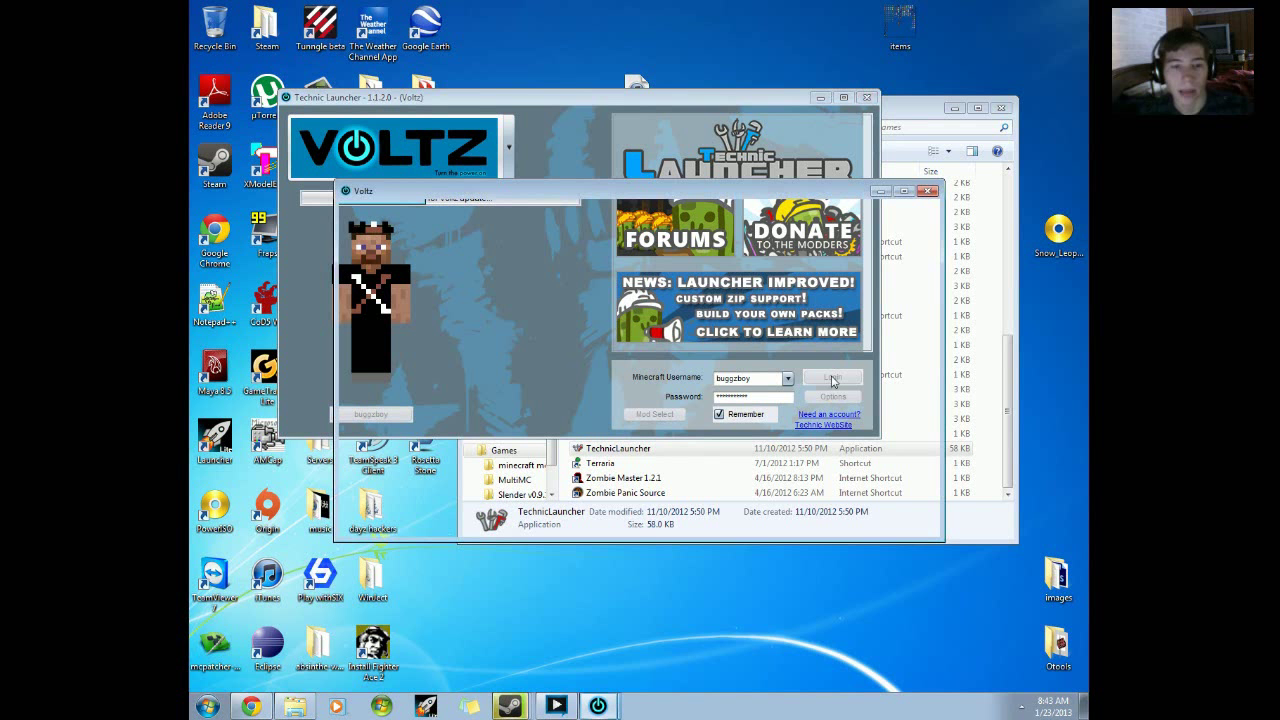
{"action": "left_click", "coordinate": [831, 377]}
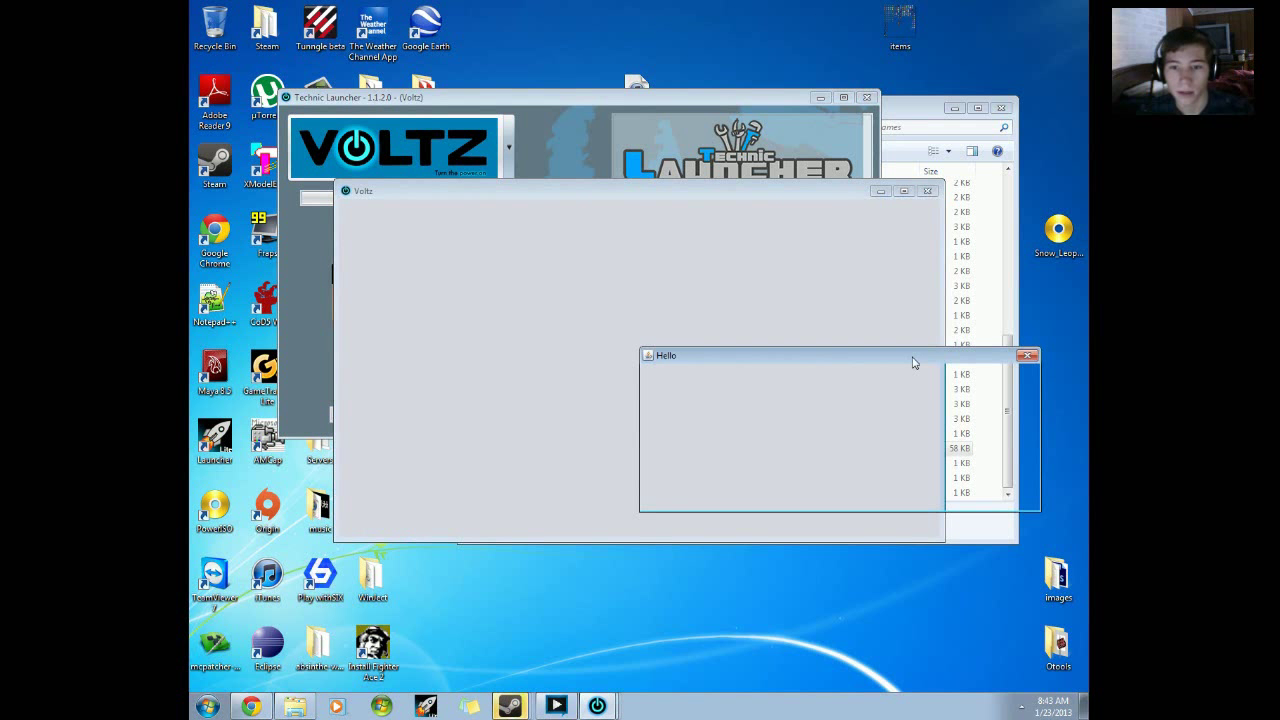
{"action": "left_click", "coordinate": [1027, 355]}
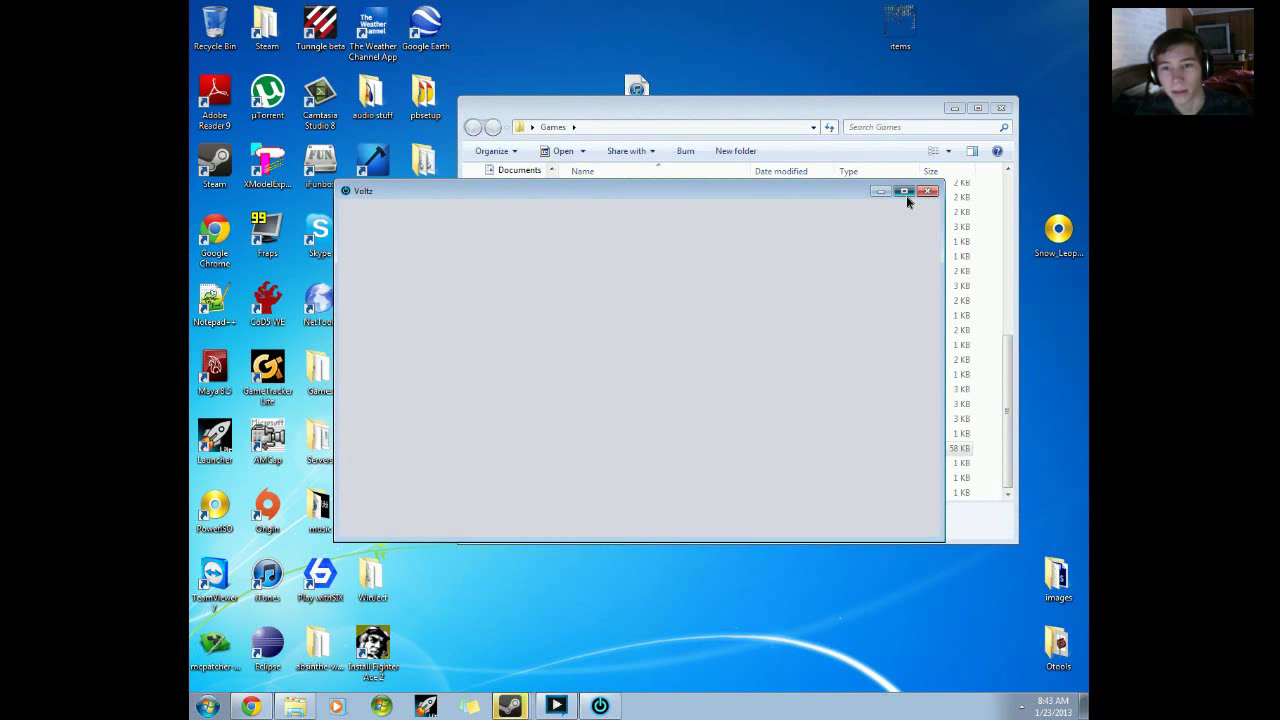
{"action": "left_click", "coordinate": [903, 191]}
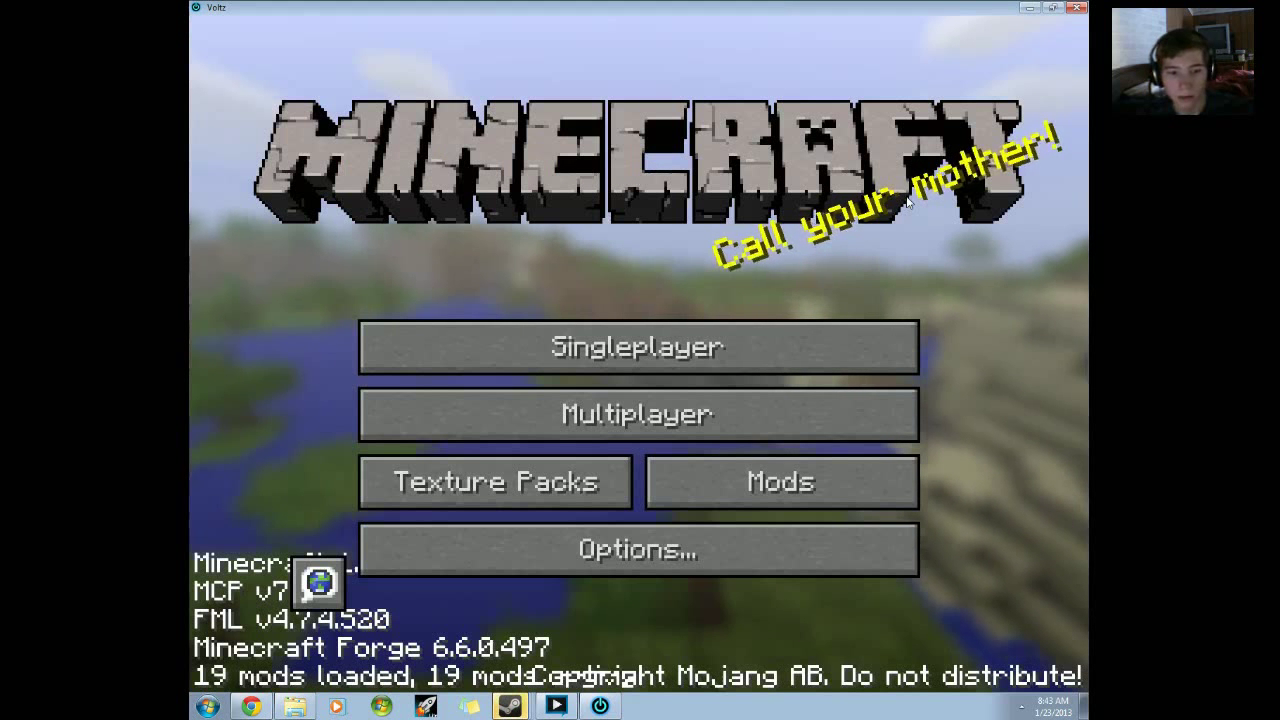
{"action": "left_click", "coordinate": [780, 481]}
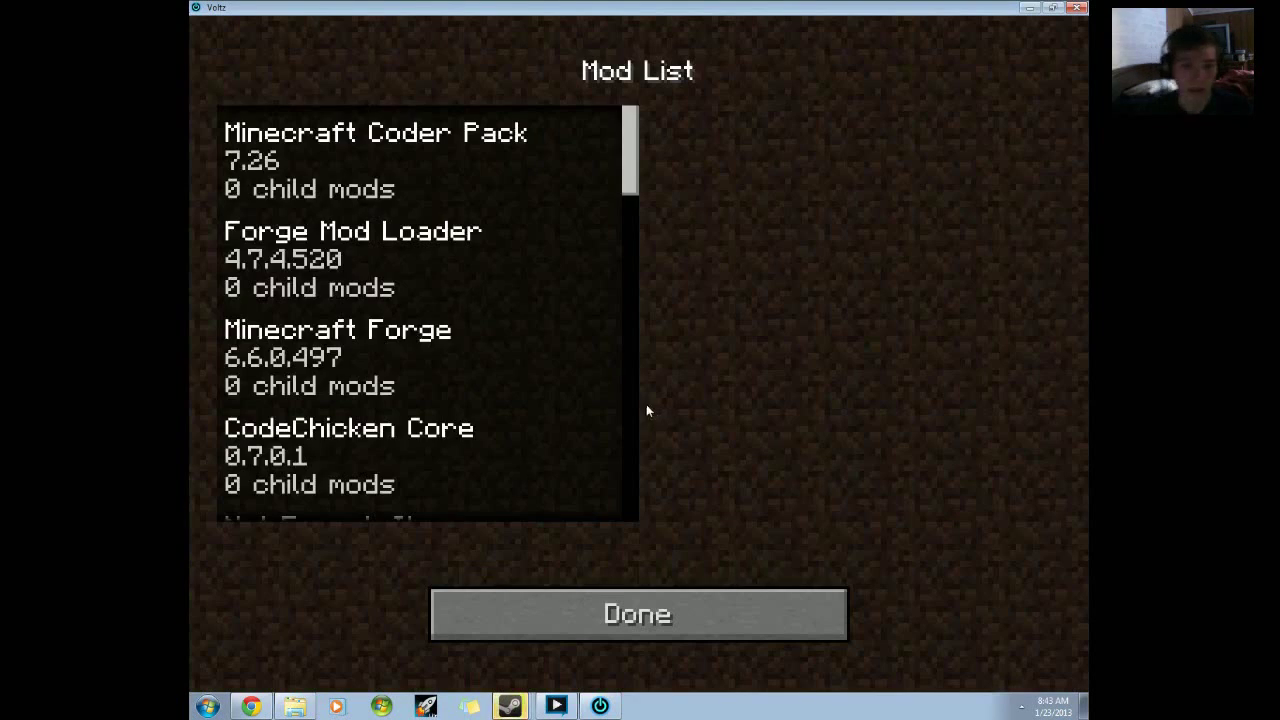
{"action": "scroll", "scroll_direction": "down", "scroll_amount": 3}
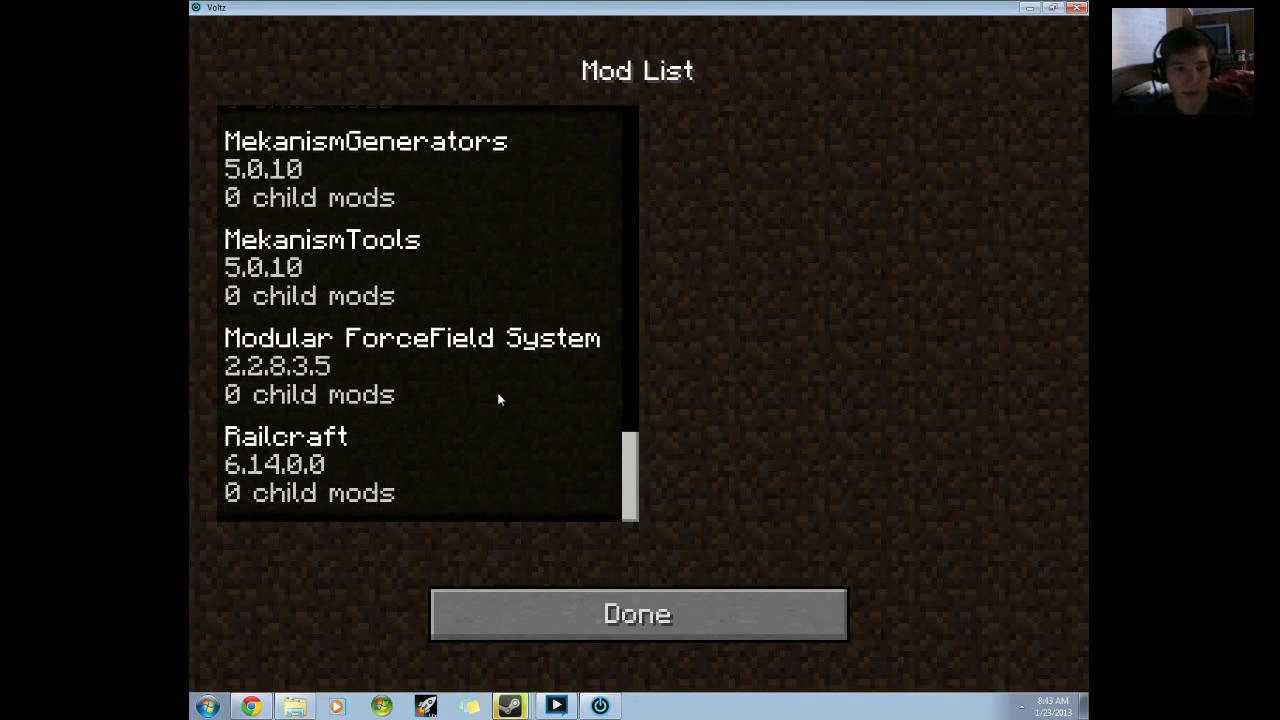
{"action": "left_click", "coordinate": [637, 613]}
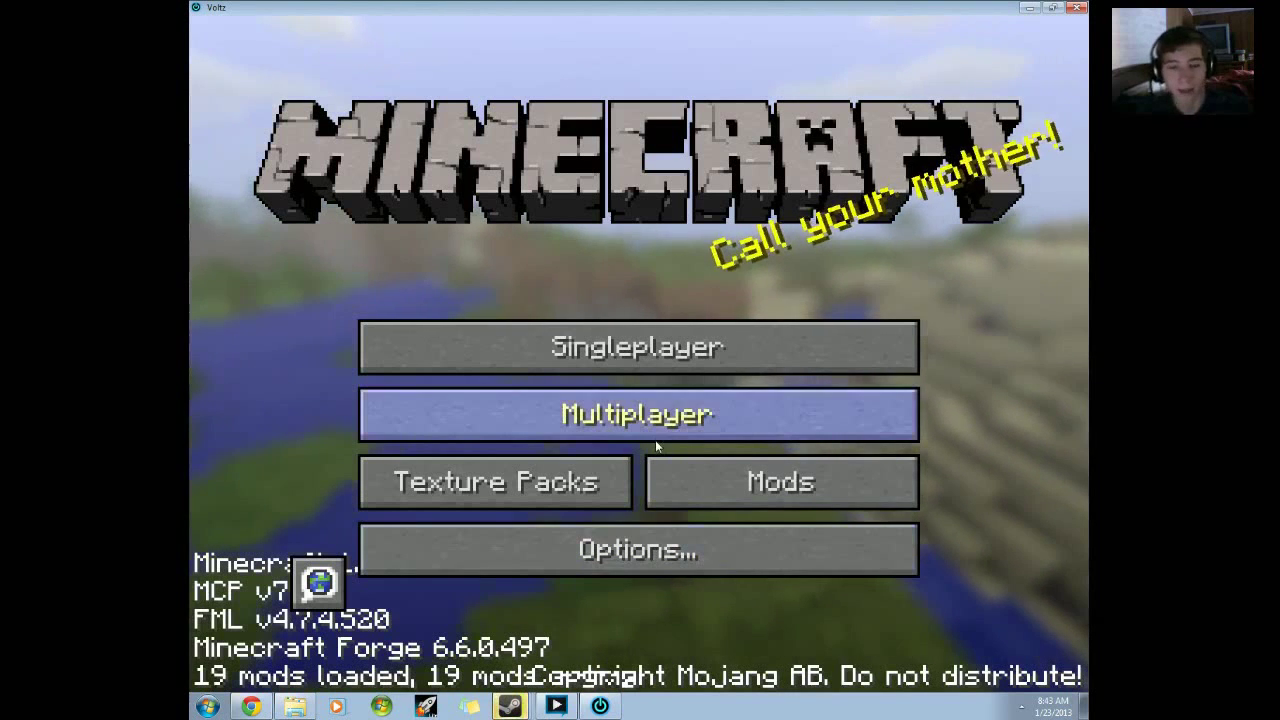
{"action": "left_click", "coordinate": [636, 346]}
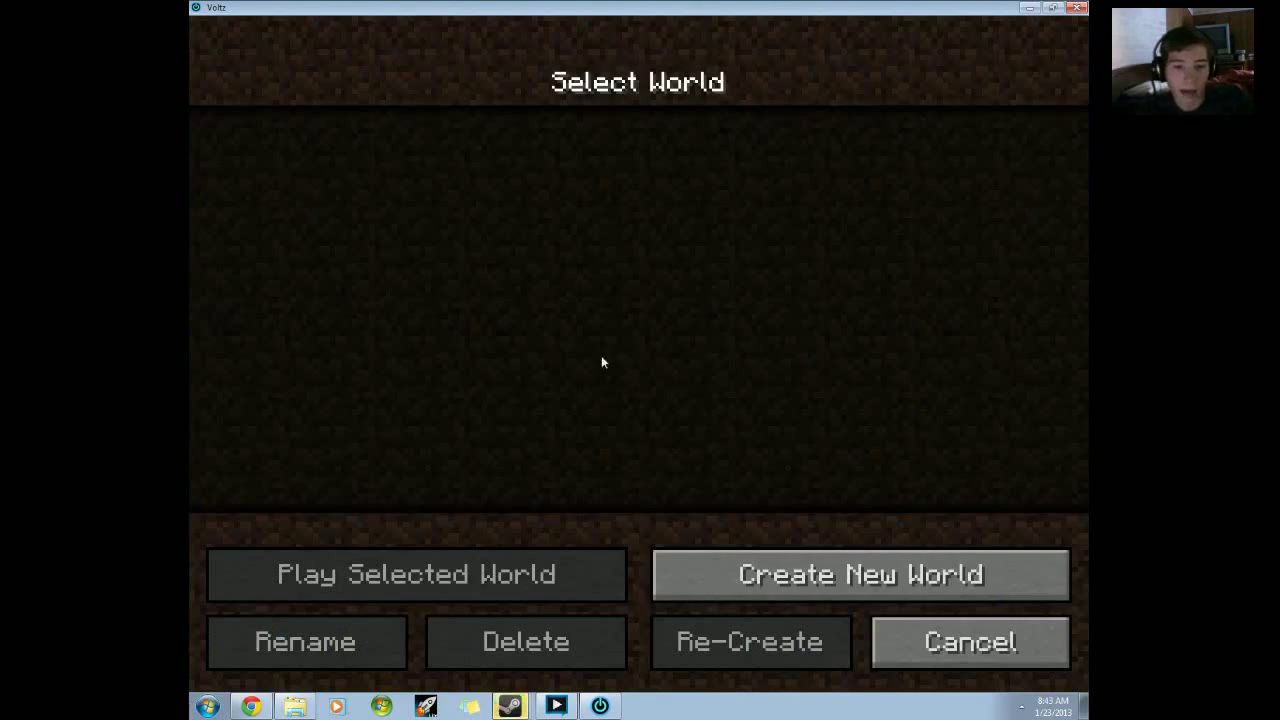
{"action": "left_click", "coordinate": [967, 641]}
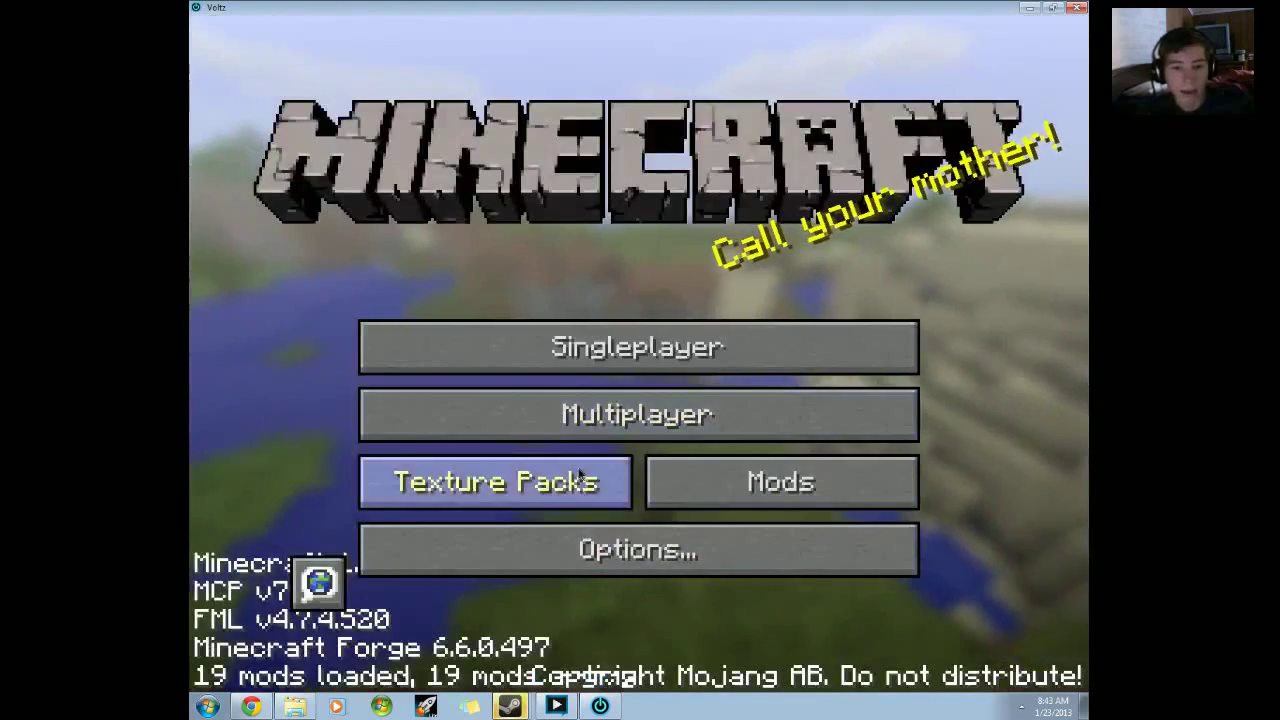
{"action": "mouse_move", "coordinate": [808, 404]}
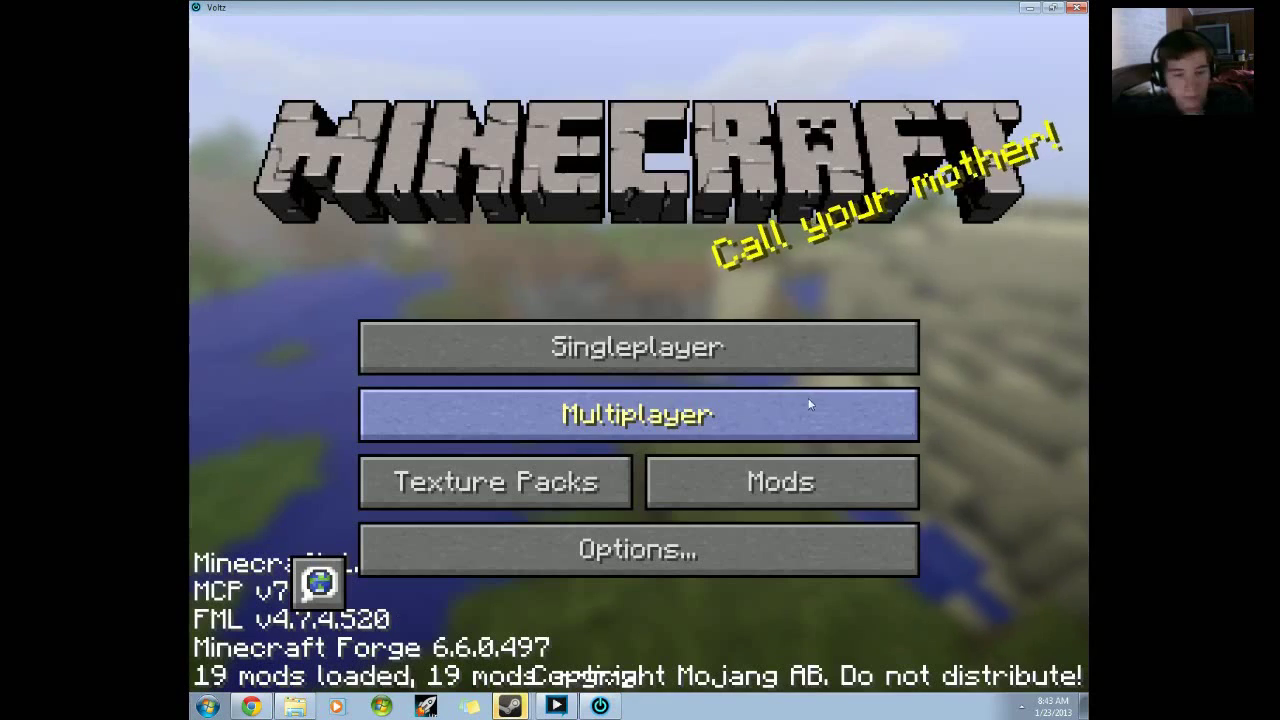
{"action": "mouse_move", "coordinate": [763, 568]}
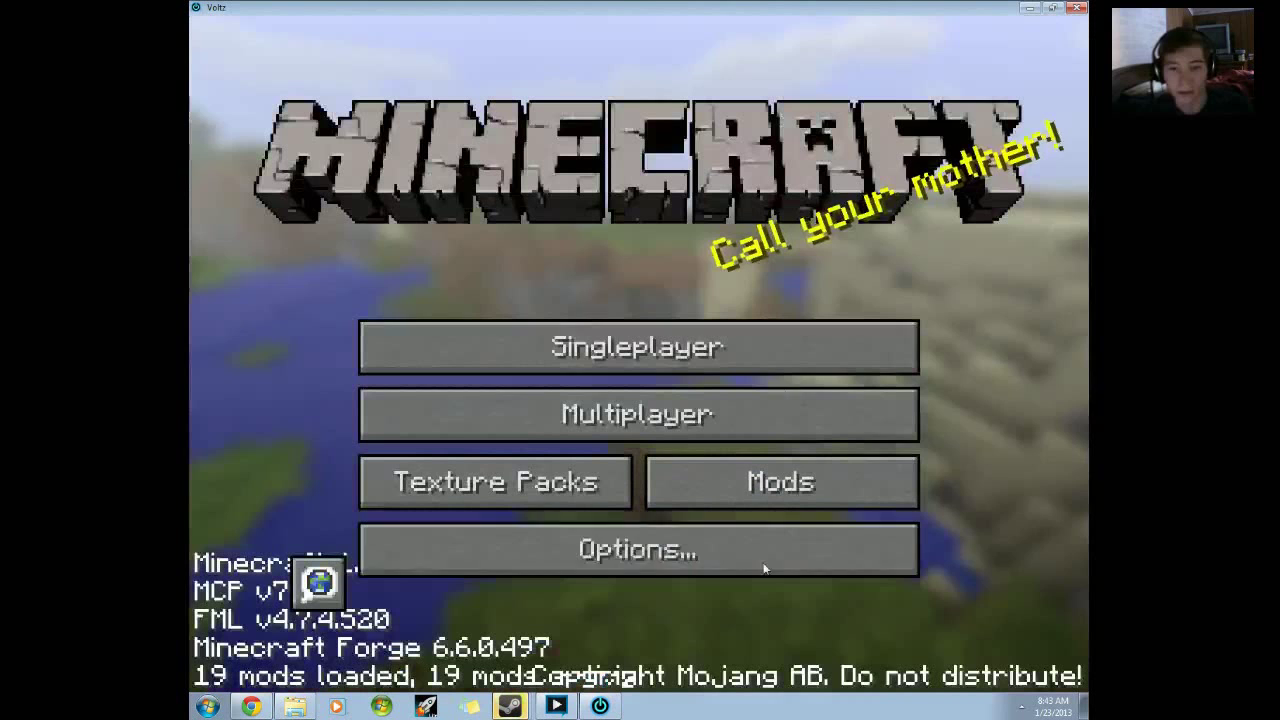